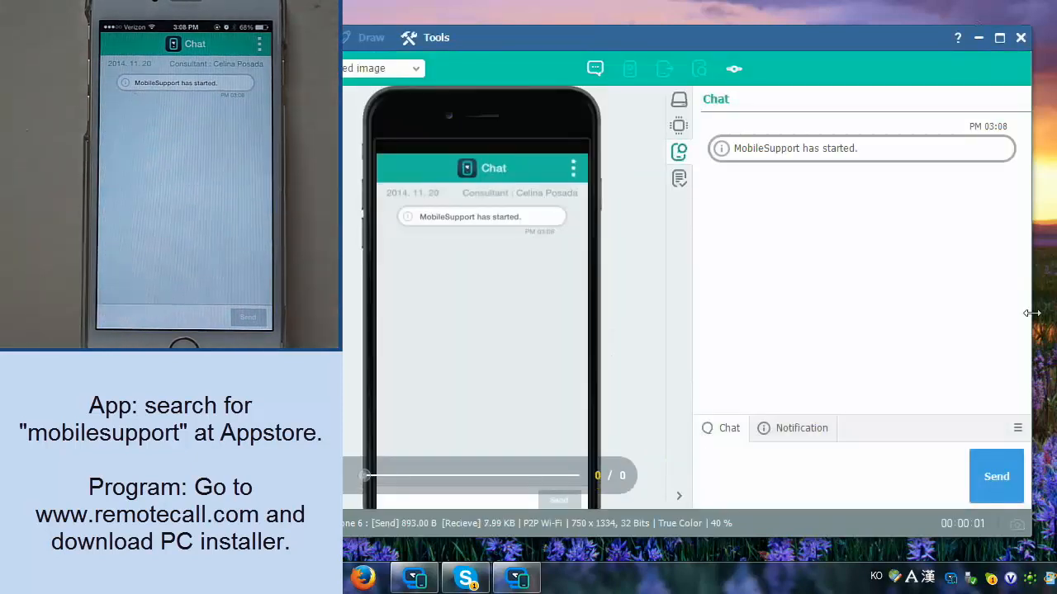
Step: Send the AirPlay guide in chat and get the iPhone mirroring to RemoteCall_332304
{"action": "left_click", "coordinate": [595, 70]}
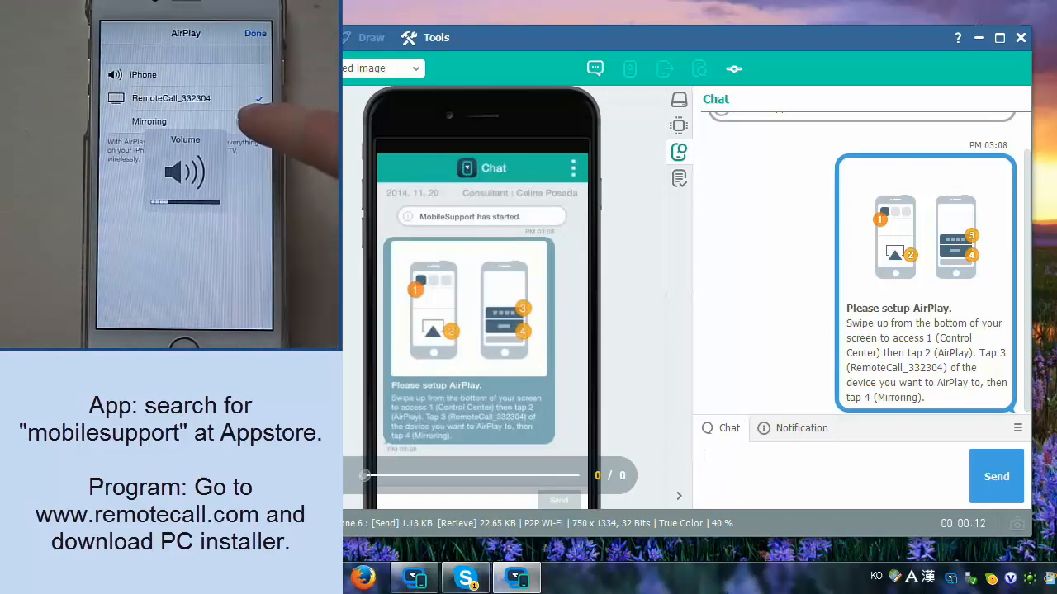
{"action": "left_click", "coordinate": [249, 122]}
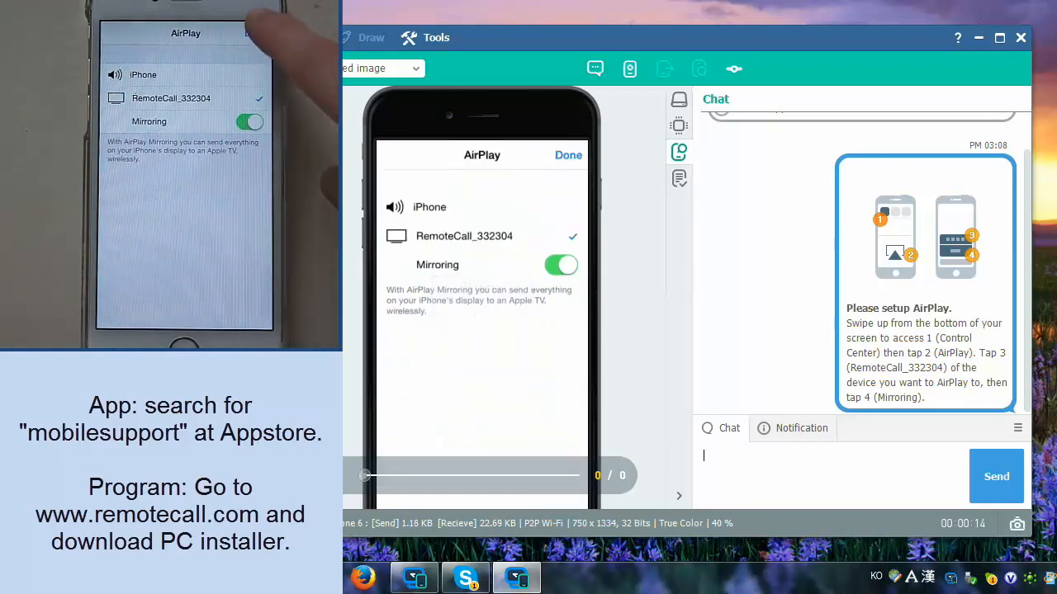
{"action": "left_click", "coordinate": [568, 155]}
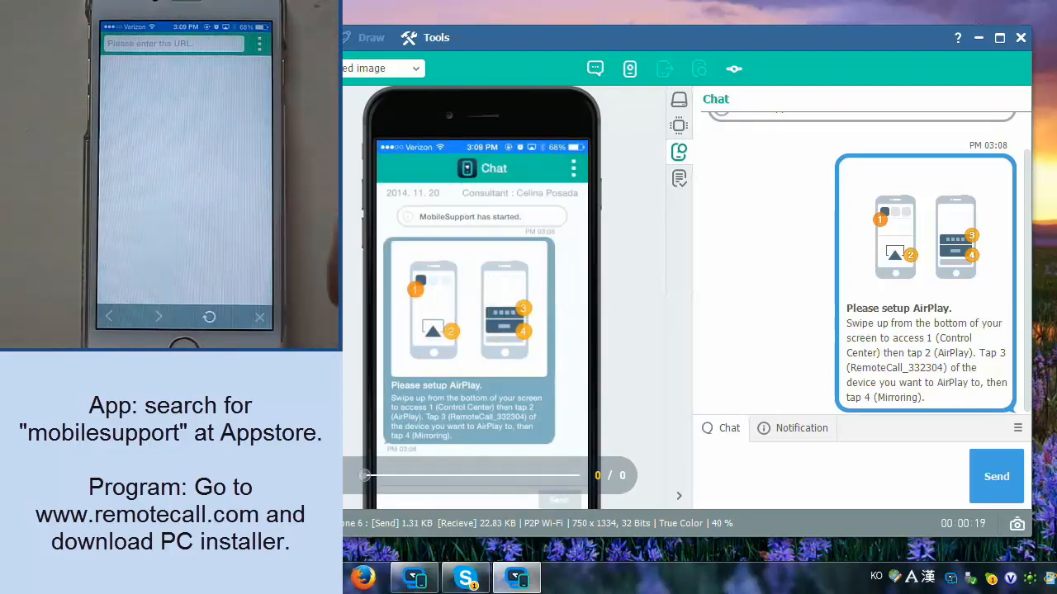
Step: Load the Google sign-in page via the shared browser's URL bar, then return to Chat
{"action": "left_click", "coordinate": [469, 168]}
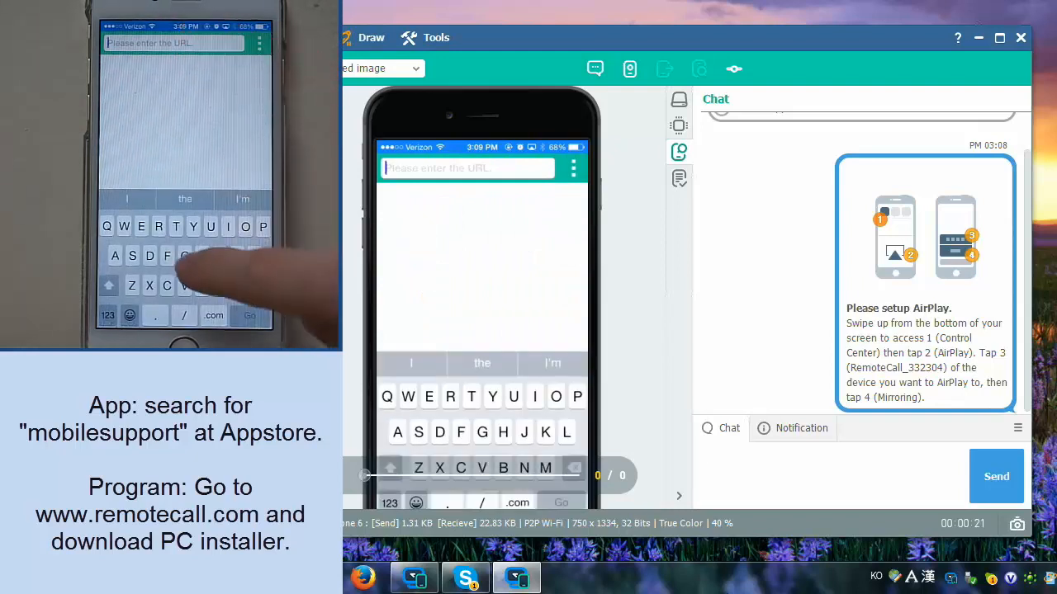
{"action": "type", "text": "gm"}
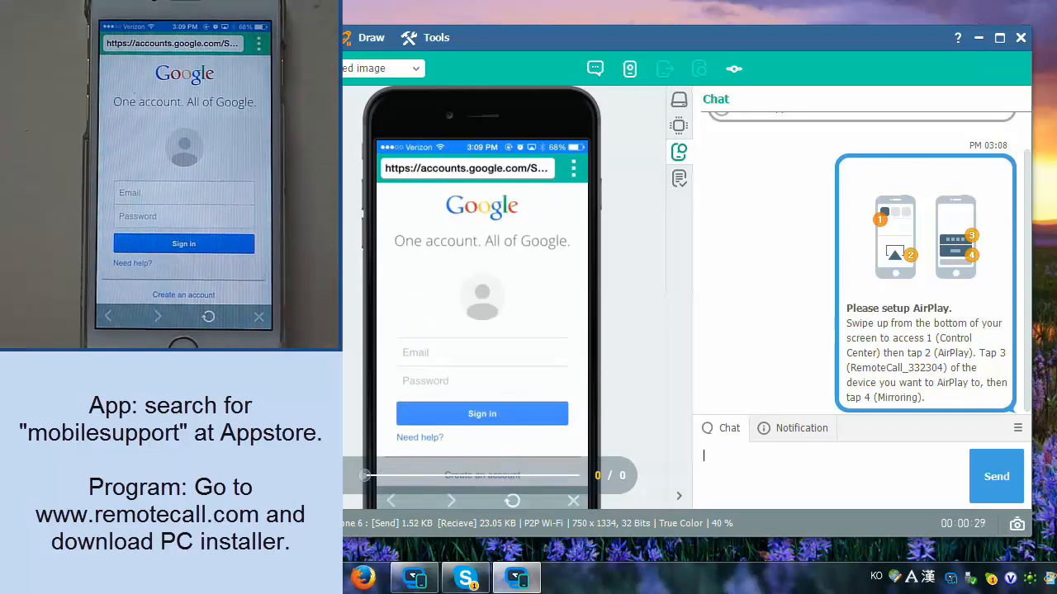
{"action": "left_click", "coordinate": [571, 169]}
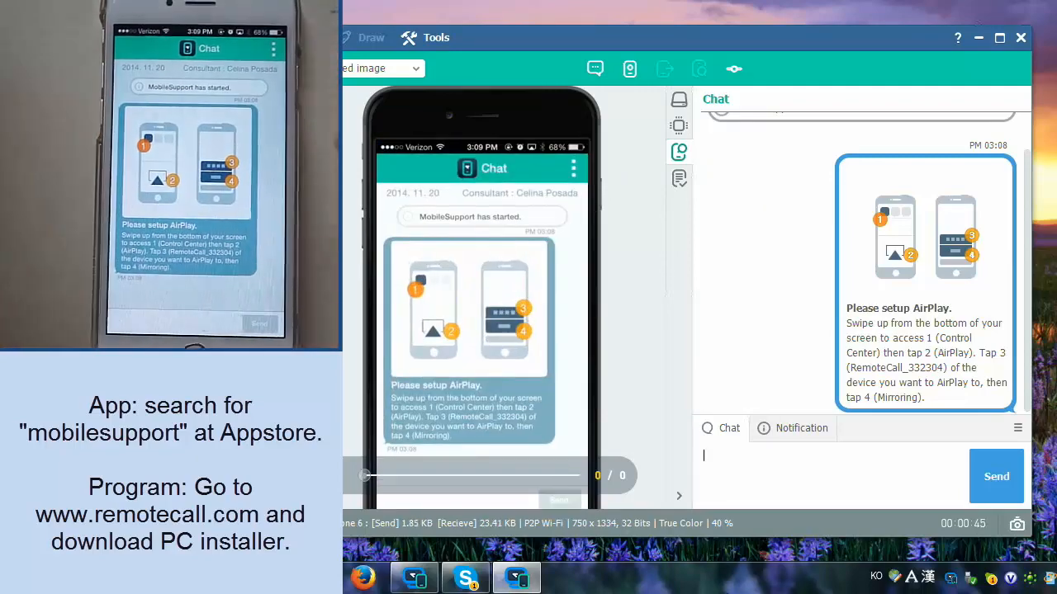
Step: Choose End MobileSupport from the Chat header menu to reach the exit confirmation
{"action": "left_click", "coordinate": [575, 169]}
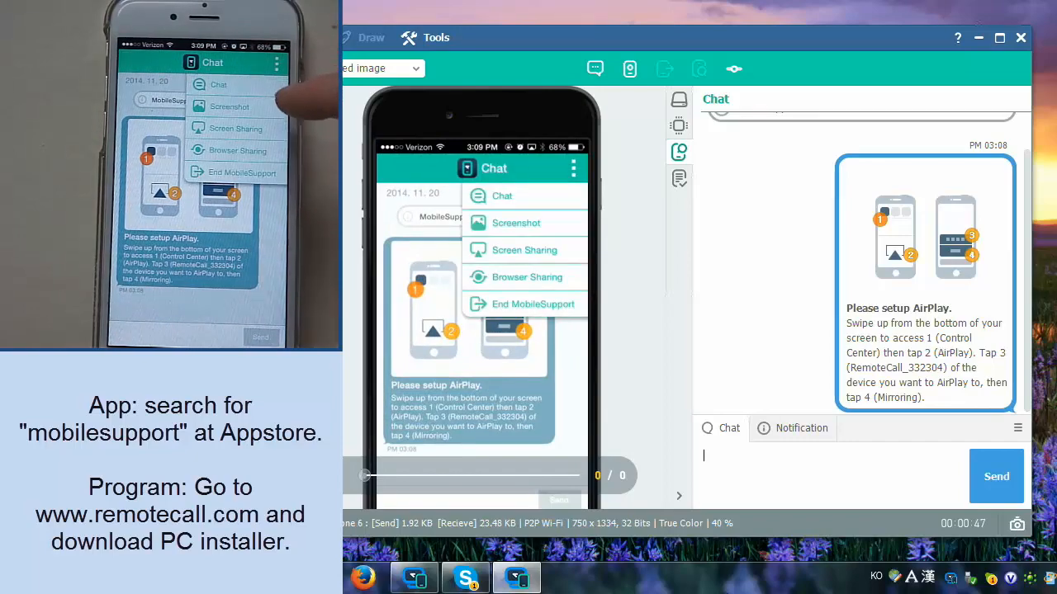
{"action": "left_click", "coordinate": [533, 304]}
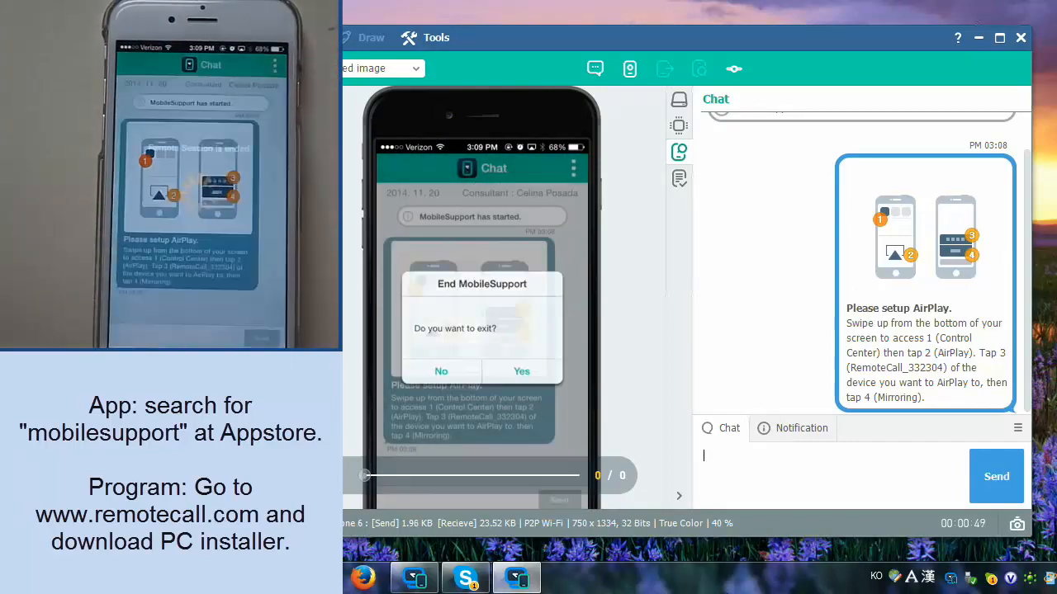